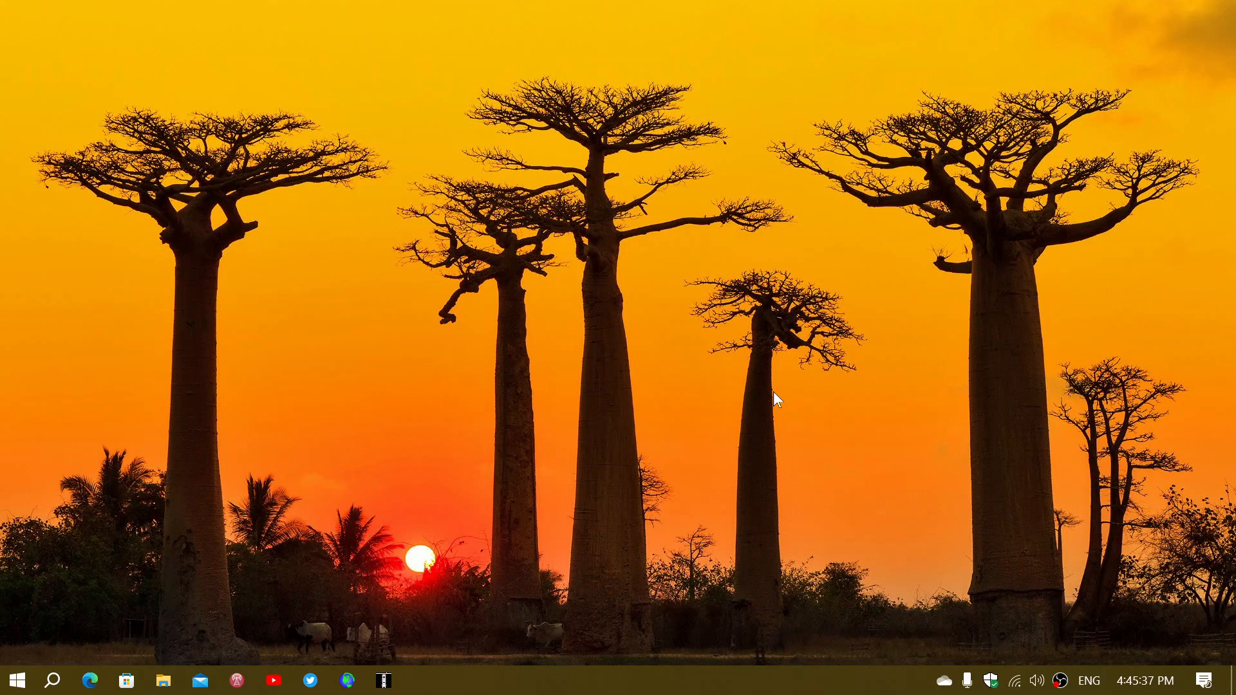
pyautogui.moveTo(658, 502)
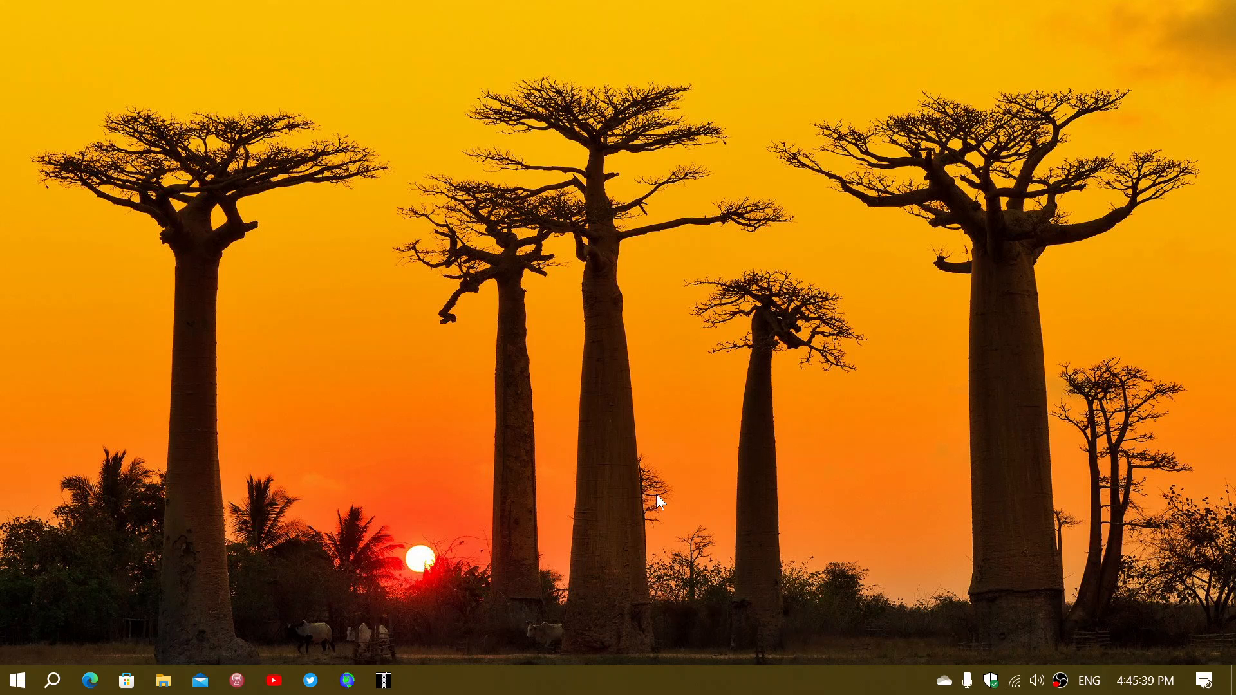
pyautogui.moveTo(608, 471)
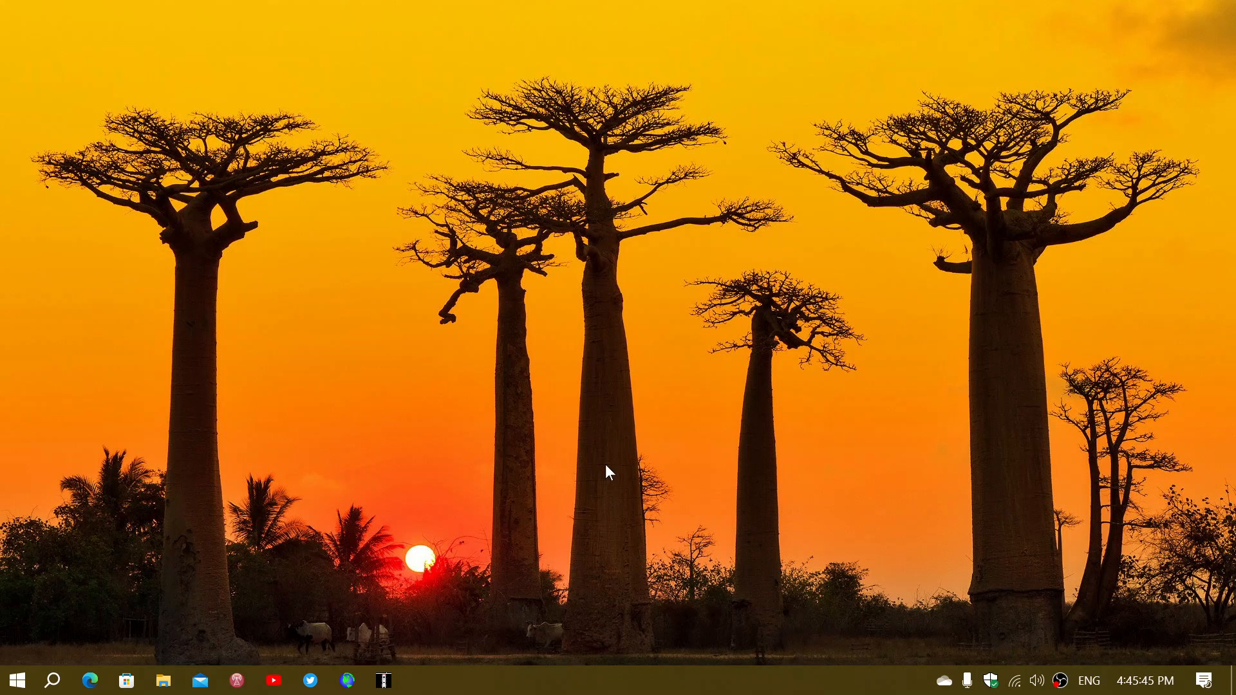
pyautogui.moveTo(815, 530)
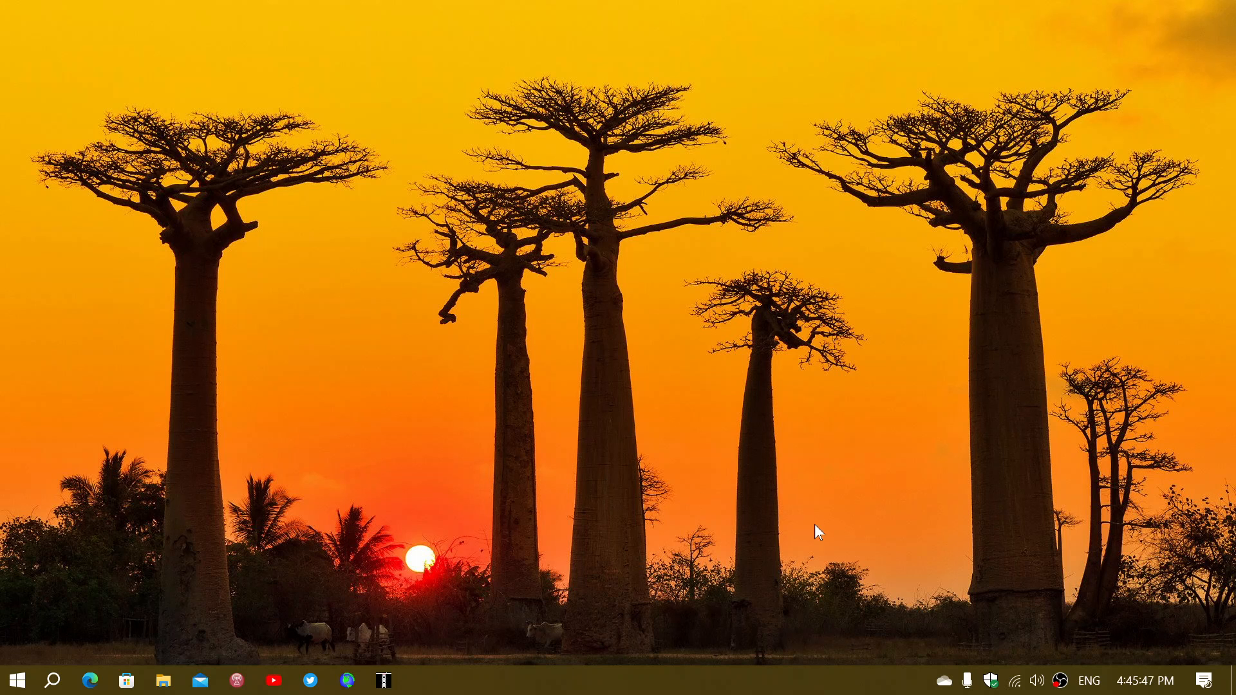
pyautogui.moveTo(329, 596)
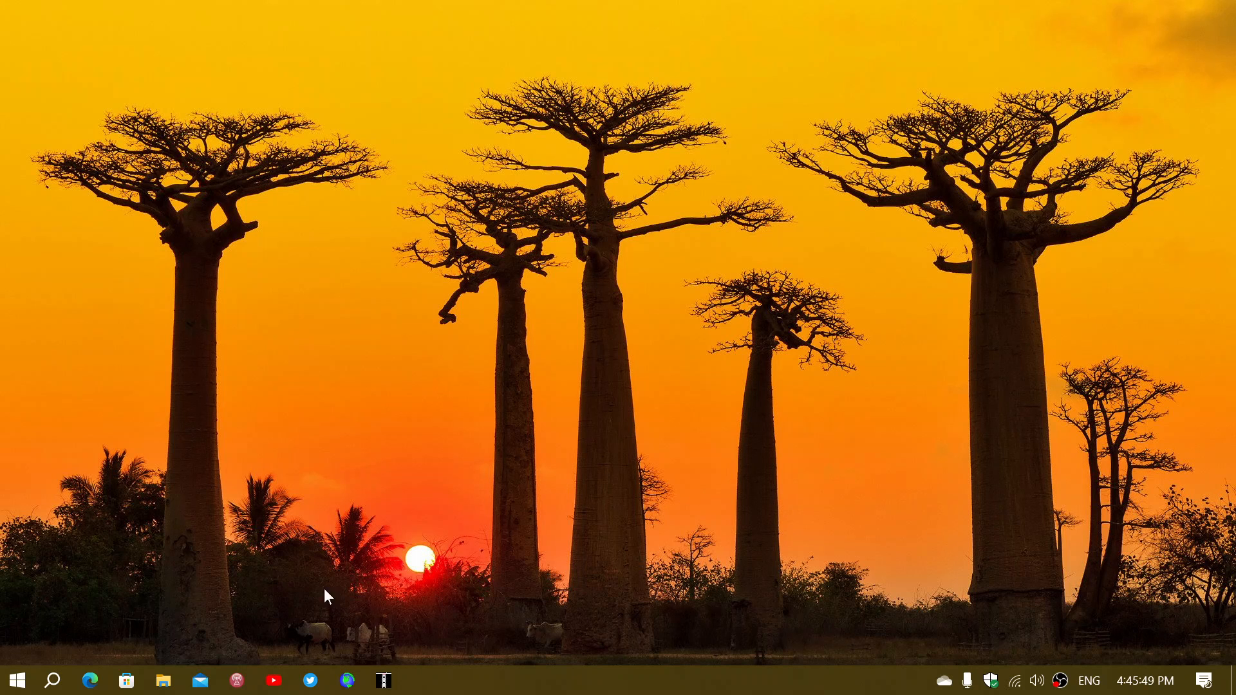
# Open Settings from the taskbar and go to Update & Security's Windows Update page
pyautogui.click(15, 680)
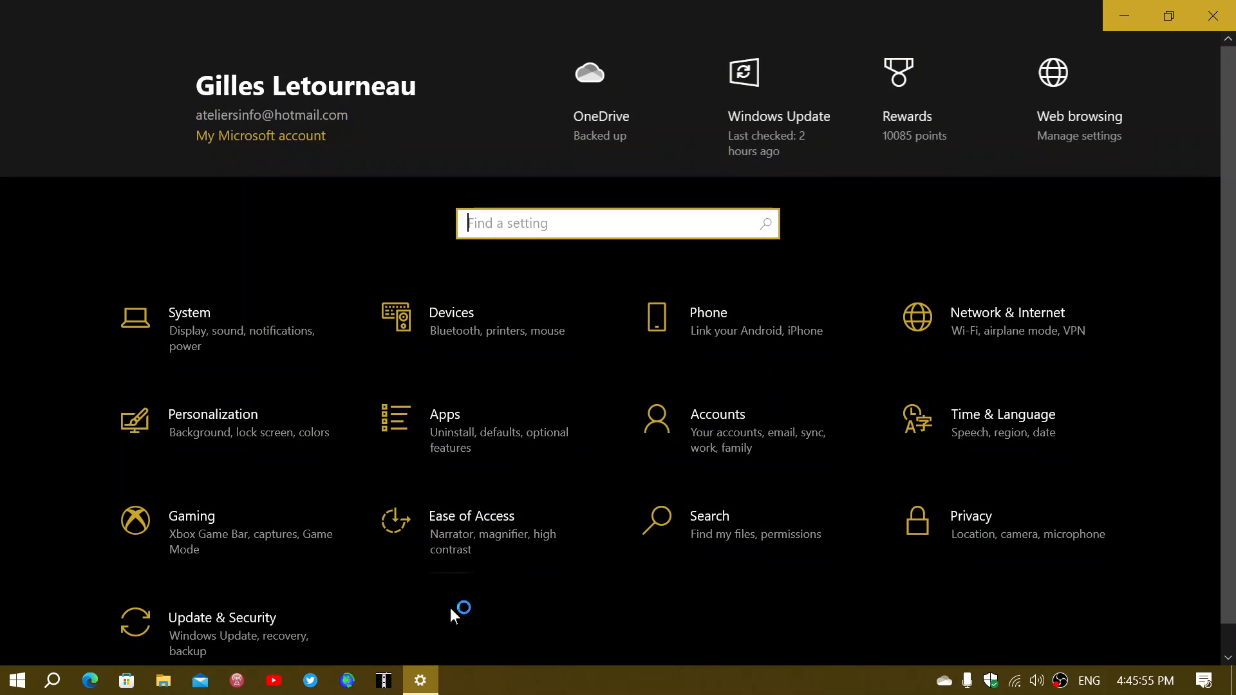
pyautogui.click(222, 617)
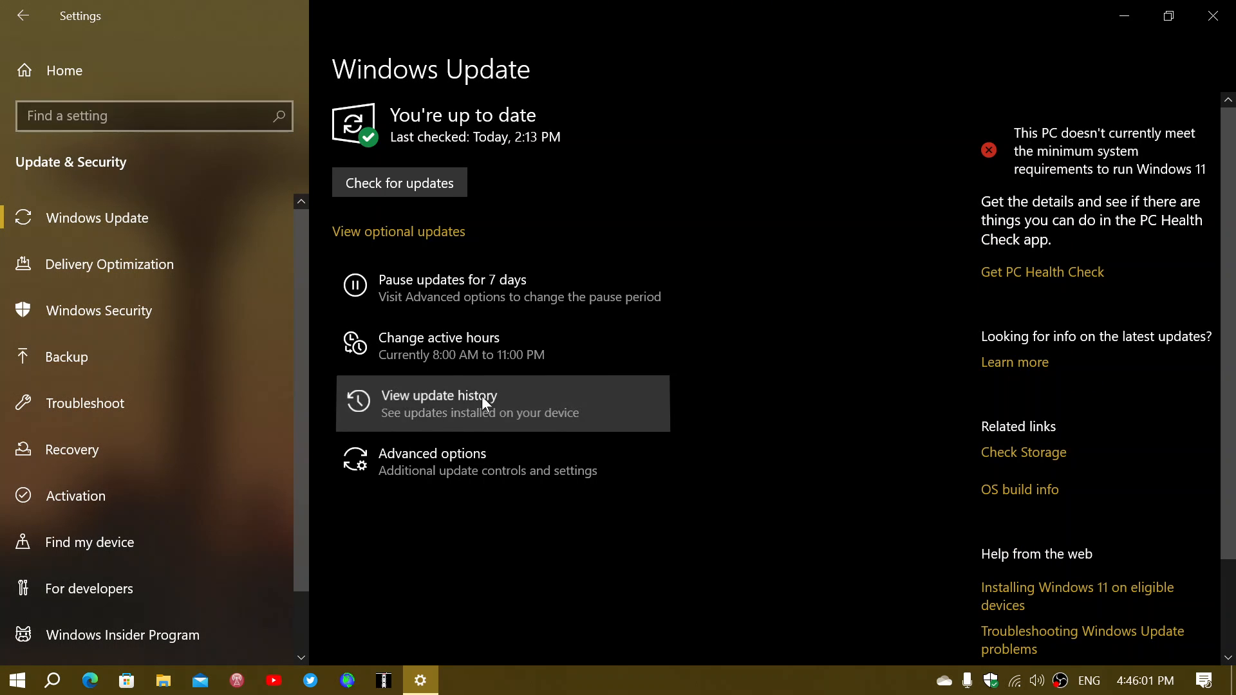
# Show the update history with the feature update and 50 quality updates, including KB5027215
pyautogui.click(438, 403)
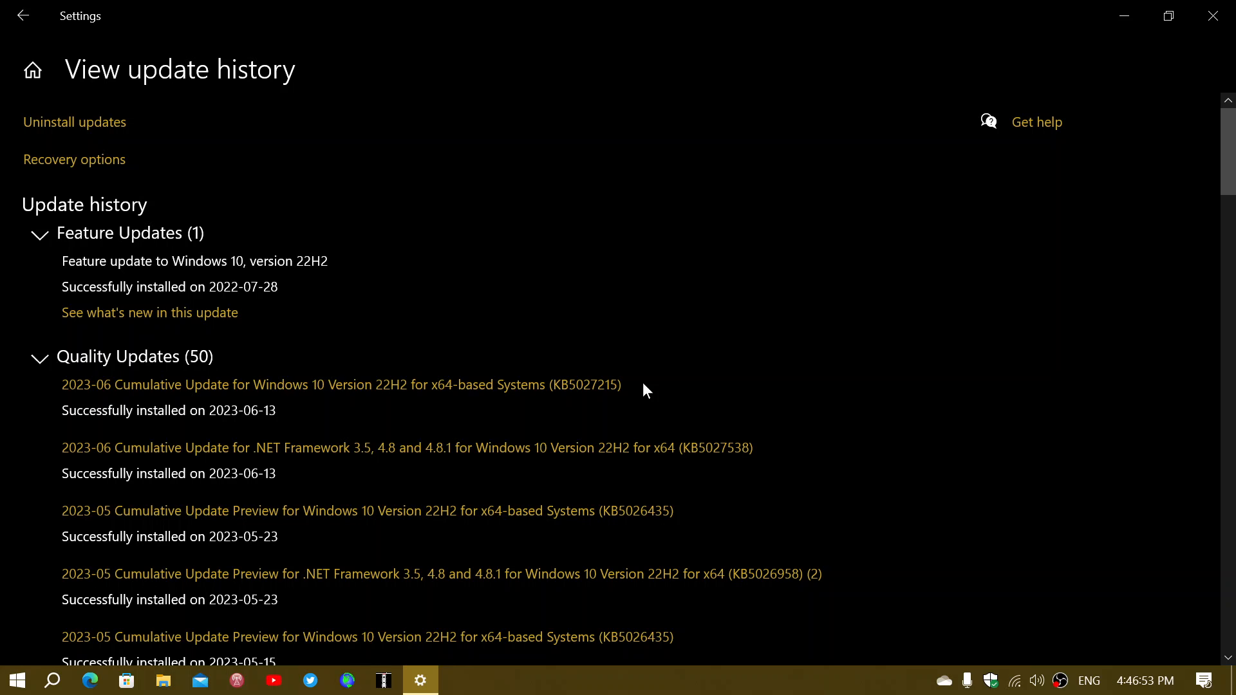
pyautogui.moveTo(579, 387)
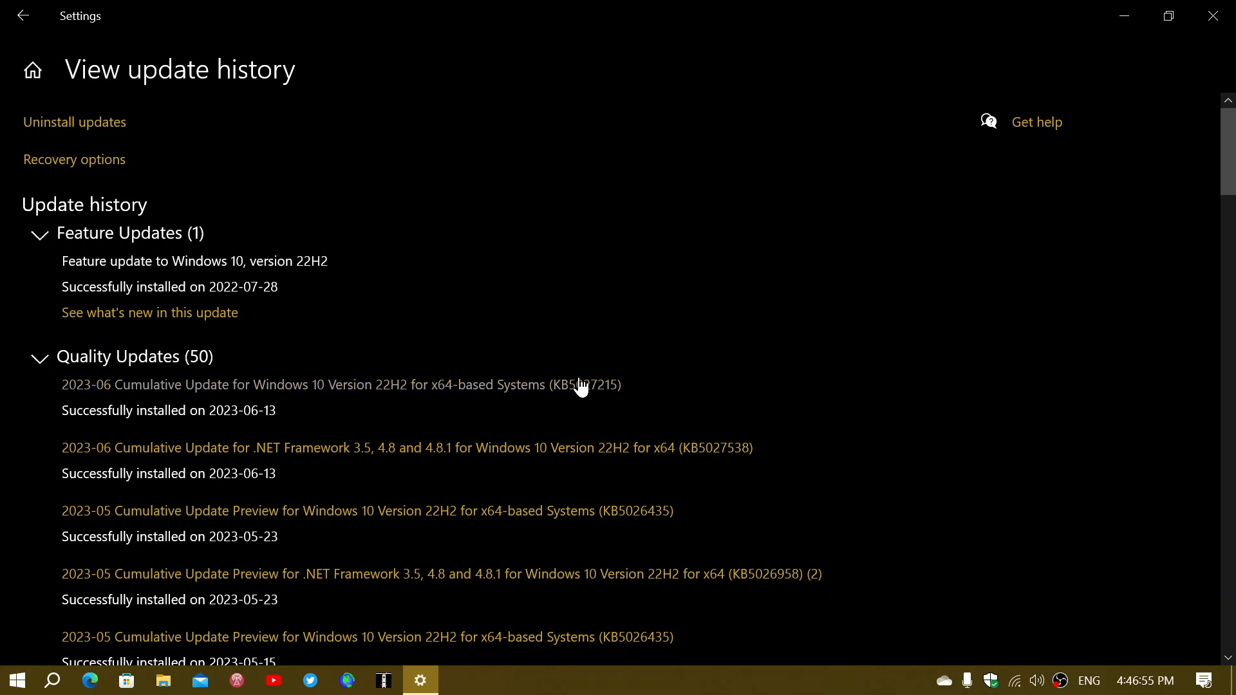
pyautogui.moveTo(755, 354)
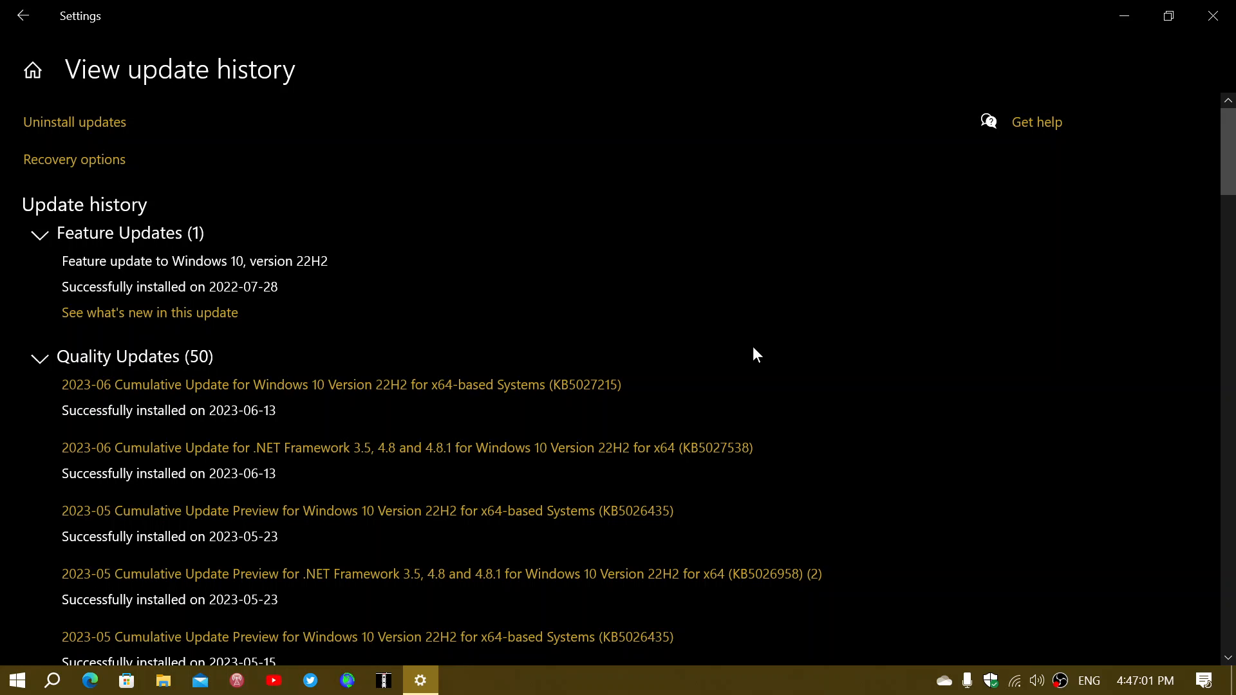
pyautogui.moveTo(707, 370)
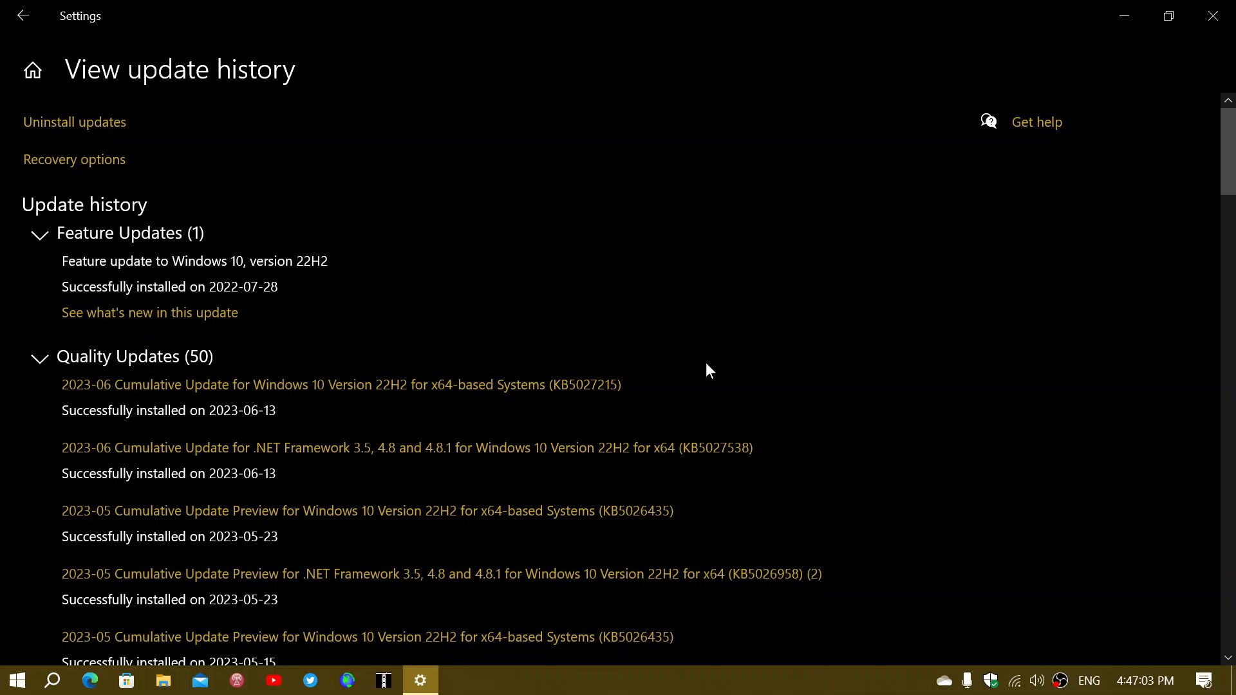
pyautogui.moveTo(447, 218)
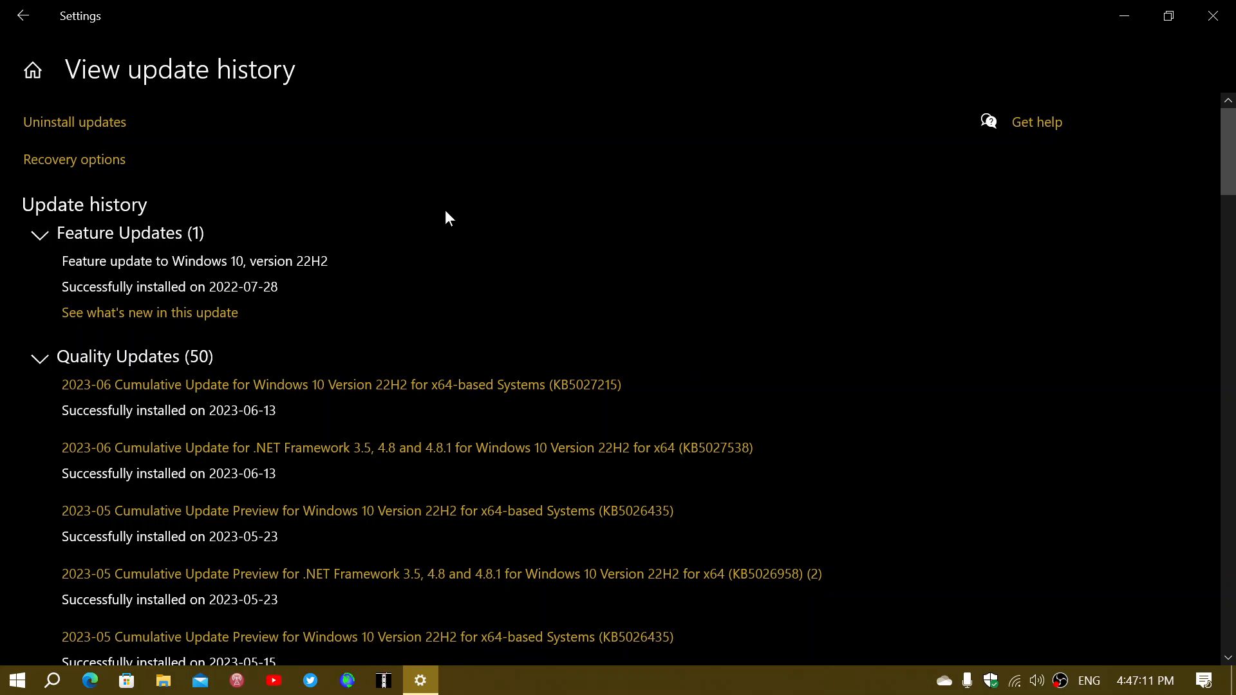
pyautogui.moveTo(107, 127)
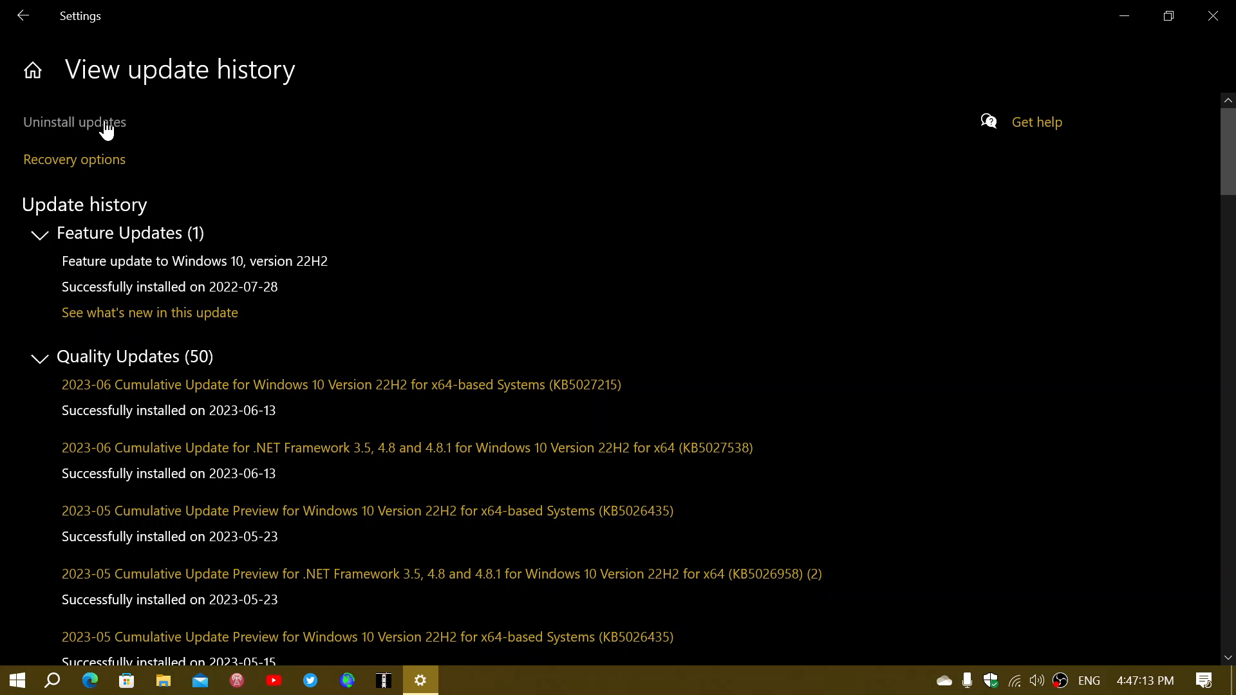
pyautogui.click(74, 122)
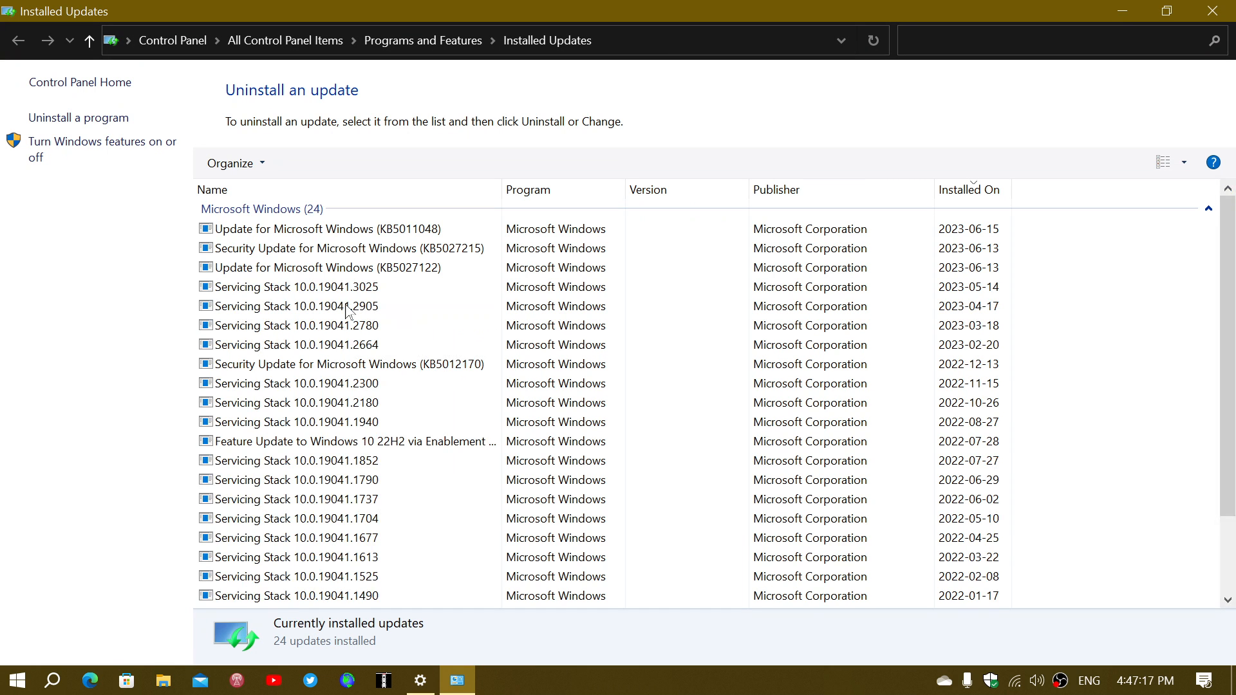
pyautogui.click(347, 248)
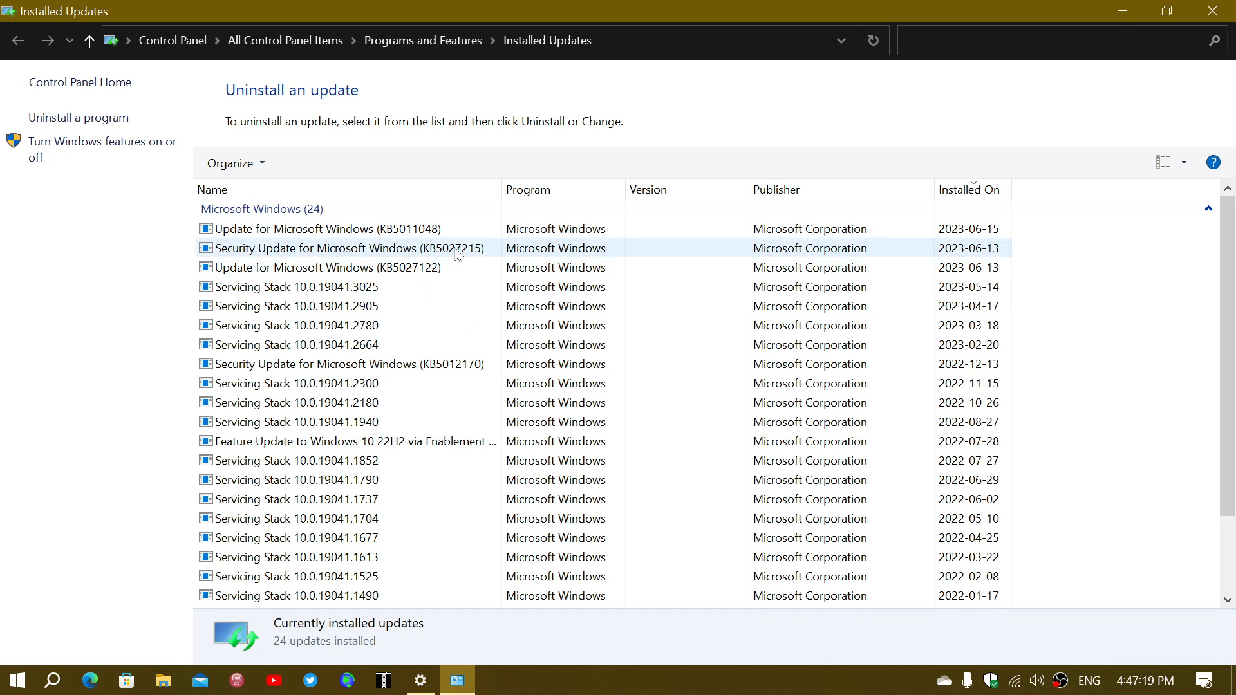
pyautogui.click(344, 248)
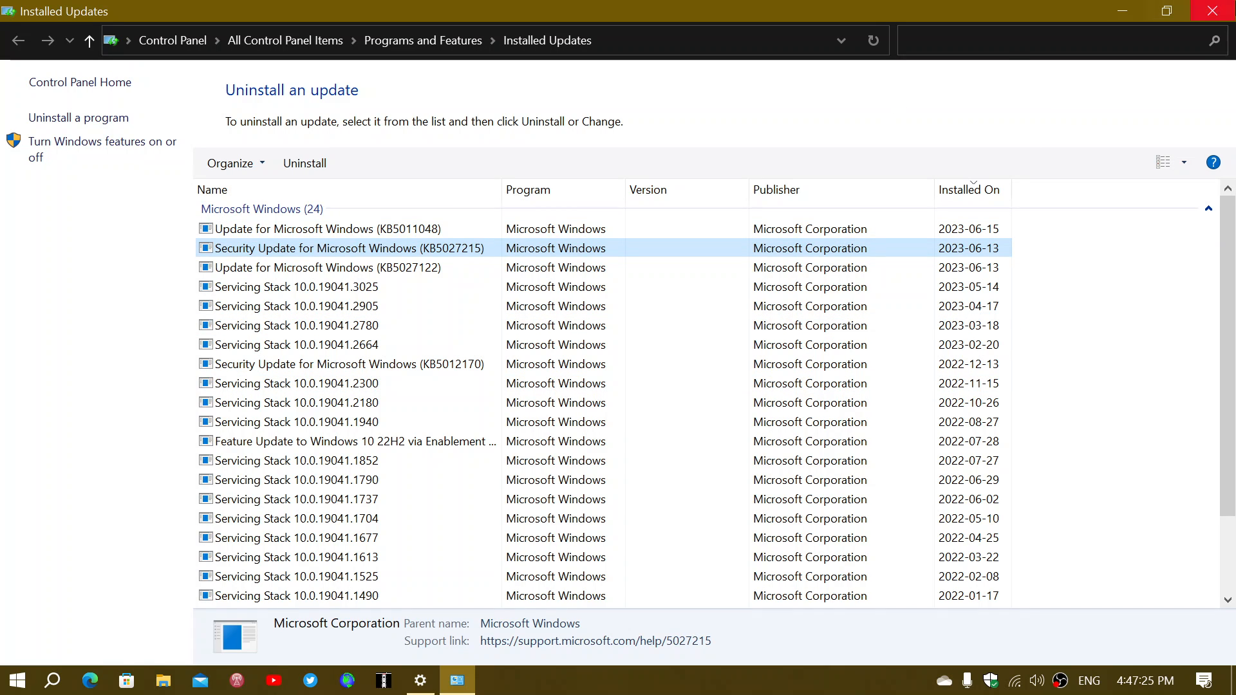
pyautogui.moveTo(1214, 10)
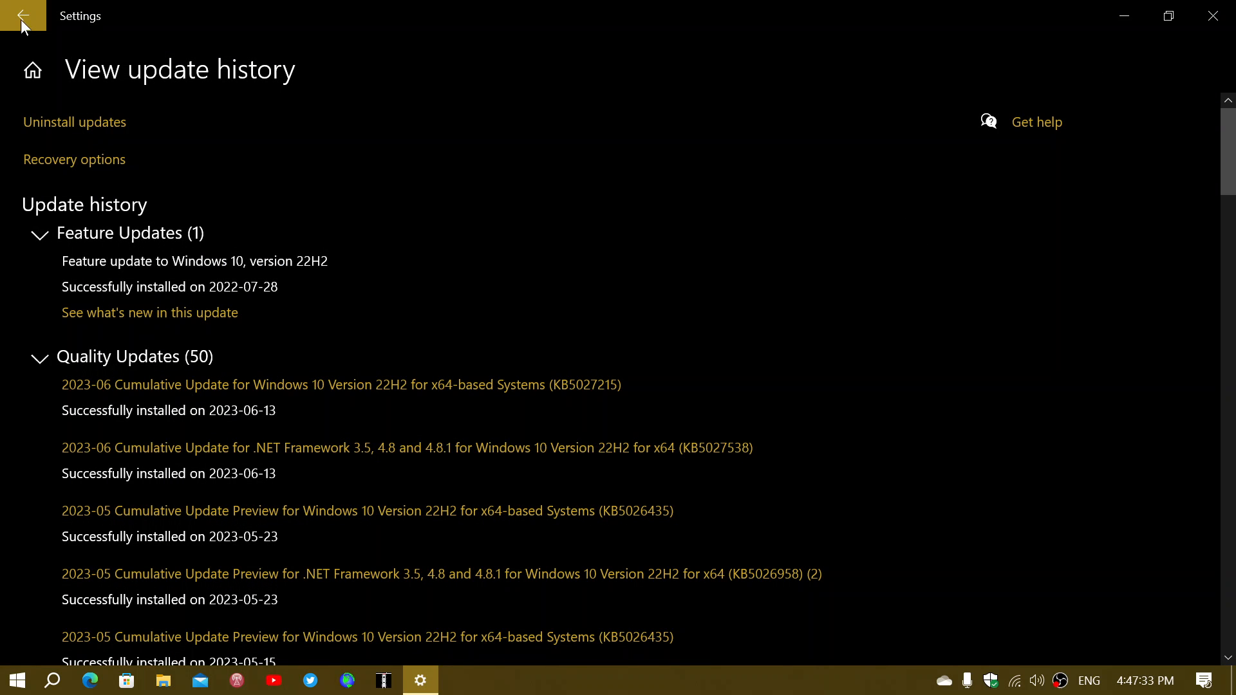
# Return from update history to the Windows Update page
pyautogui.click(23, 15)
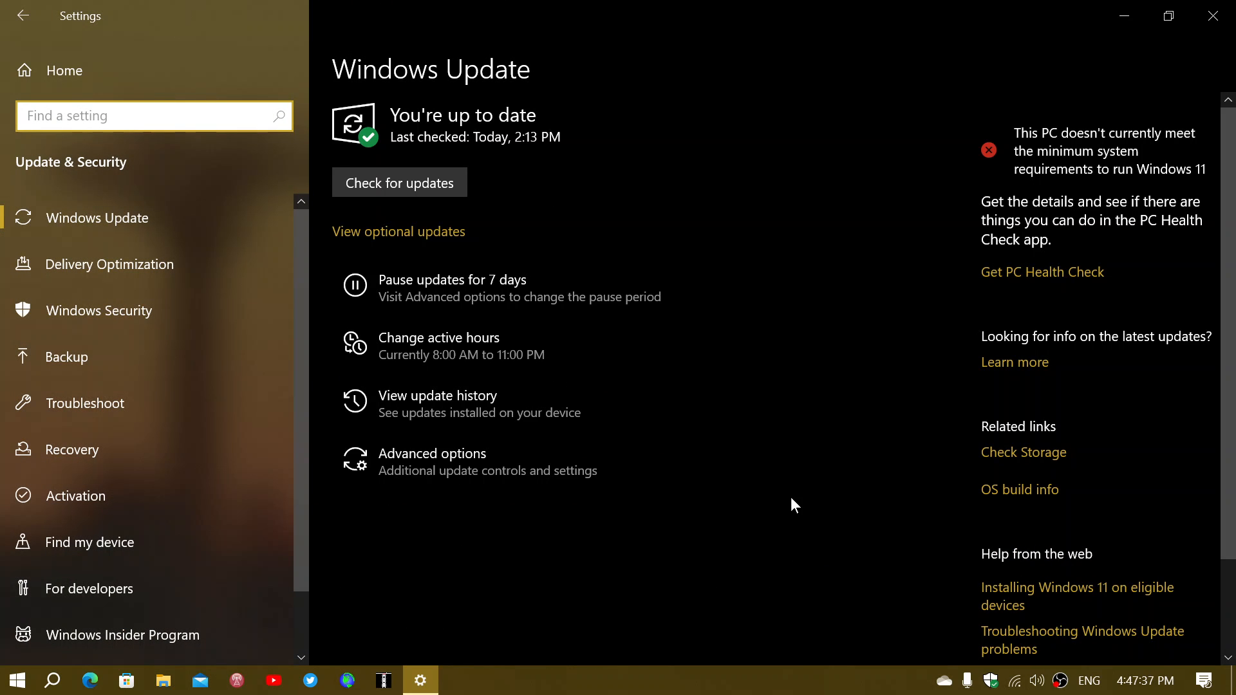
pyautogui.moveTo(483, 323)
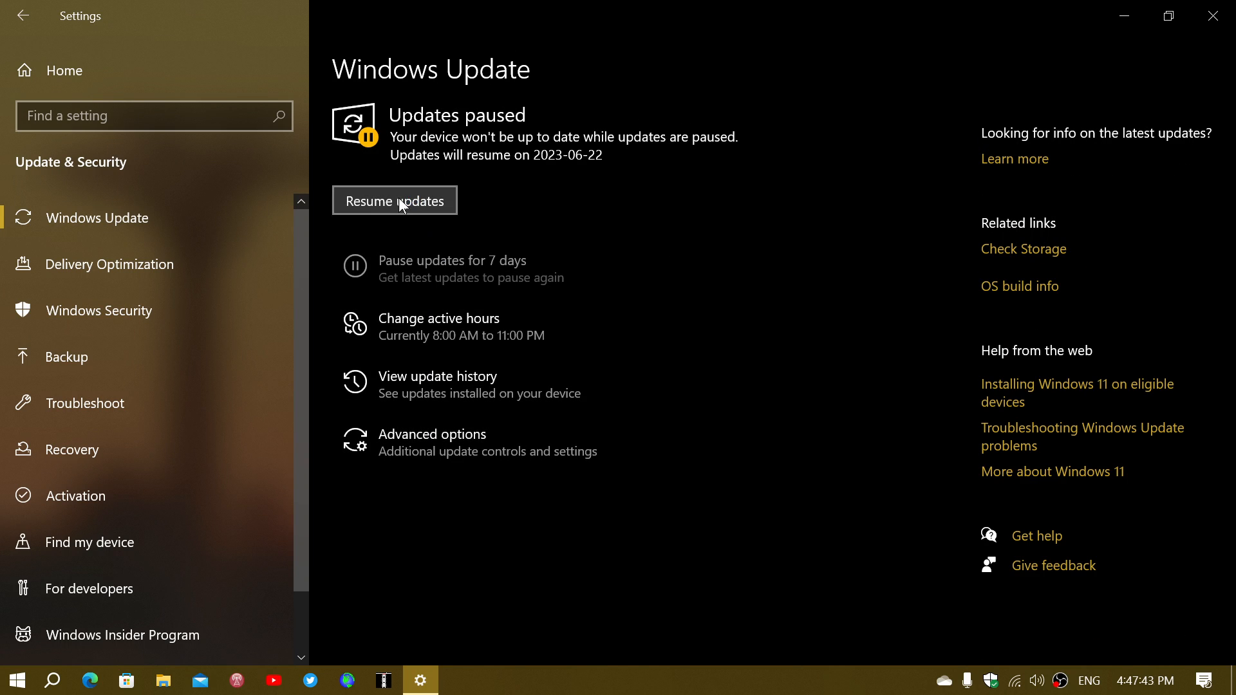
# Resume the paused updates so Windows starts checking for updates
pyautogui.click(394, 200)
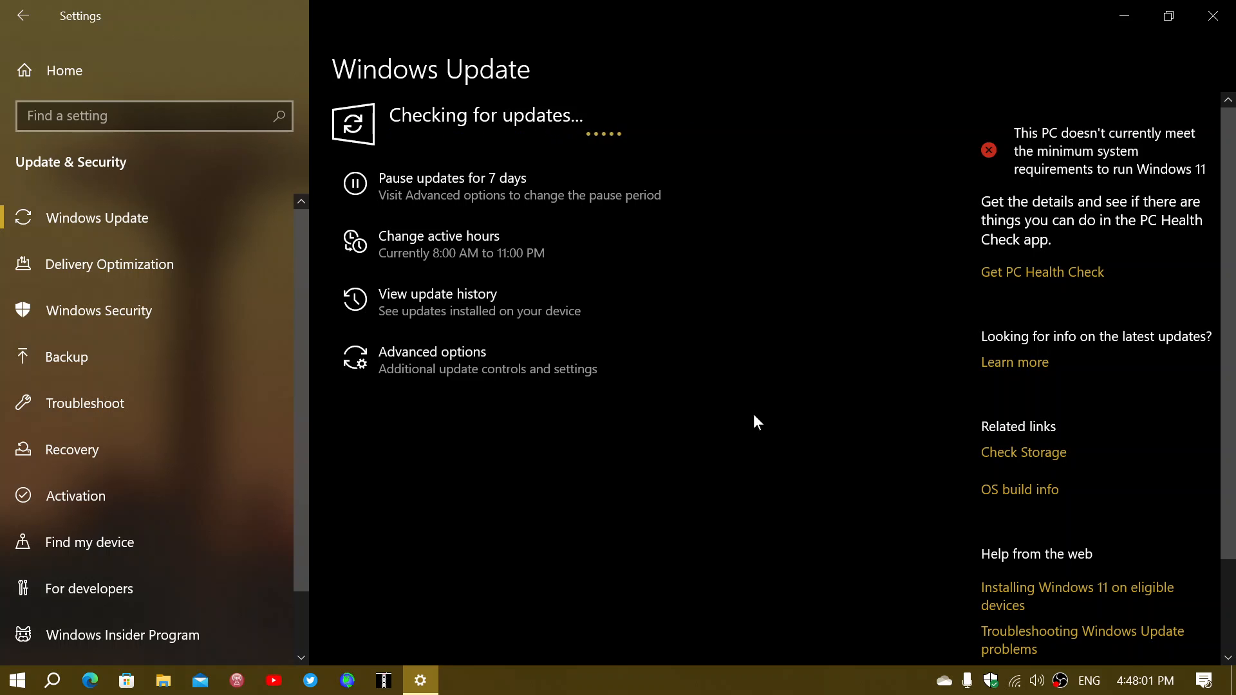
pyautogui.moveTo(979, 76)
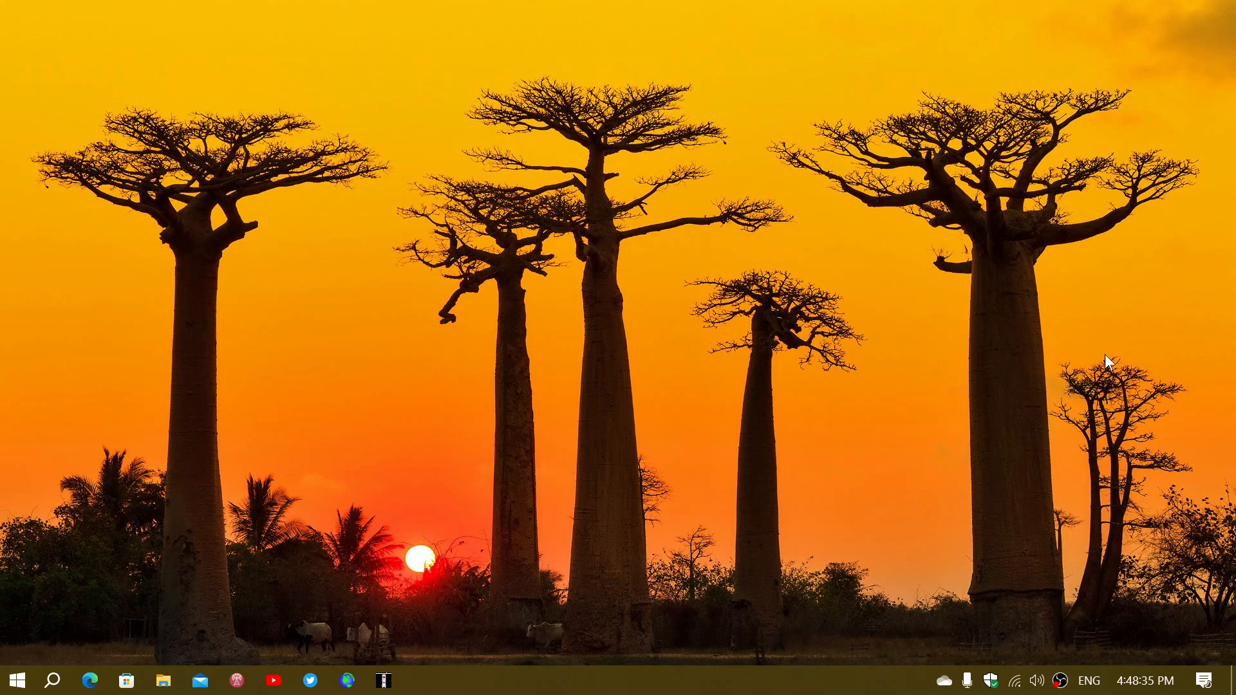
pyautogui.moveTo(362, 461)
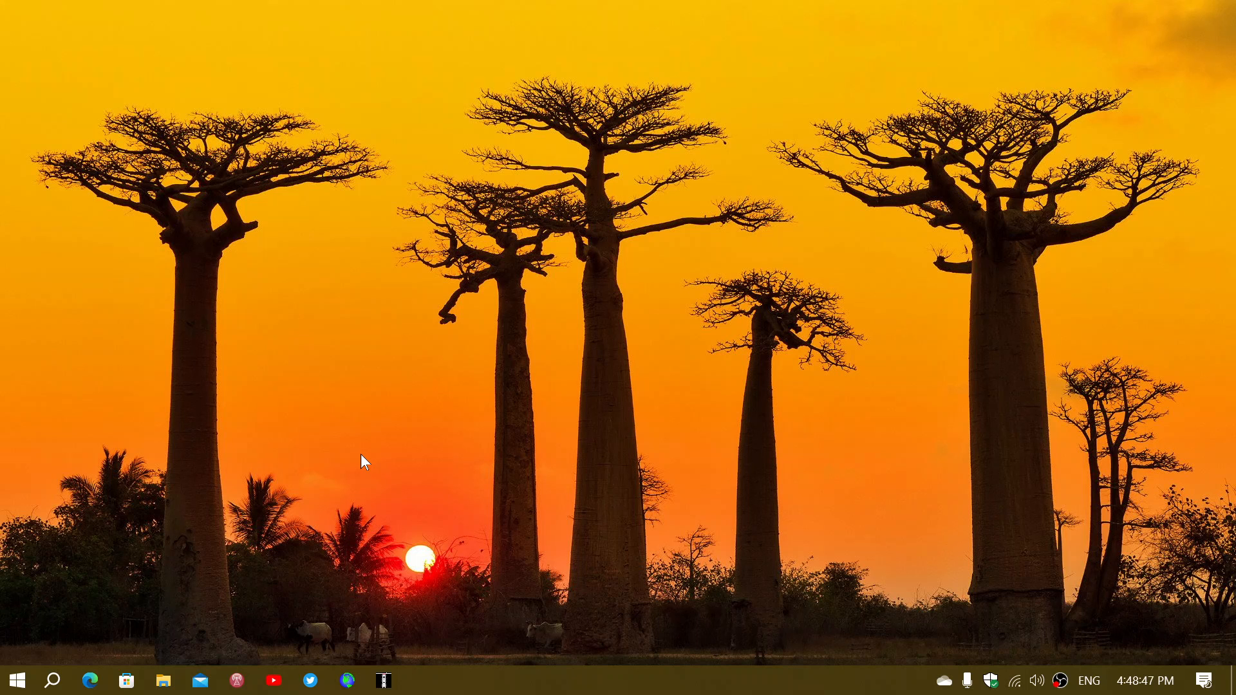
pyautogui.moveTo(130, 496)
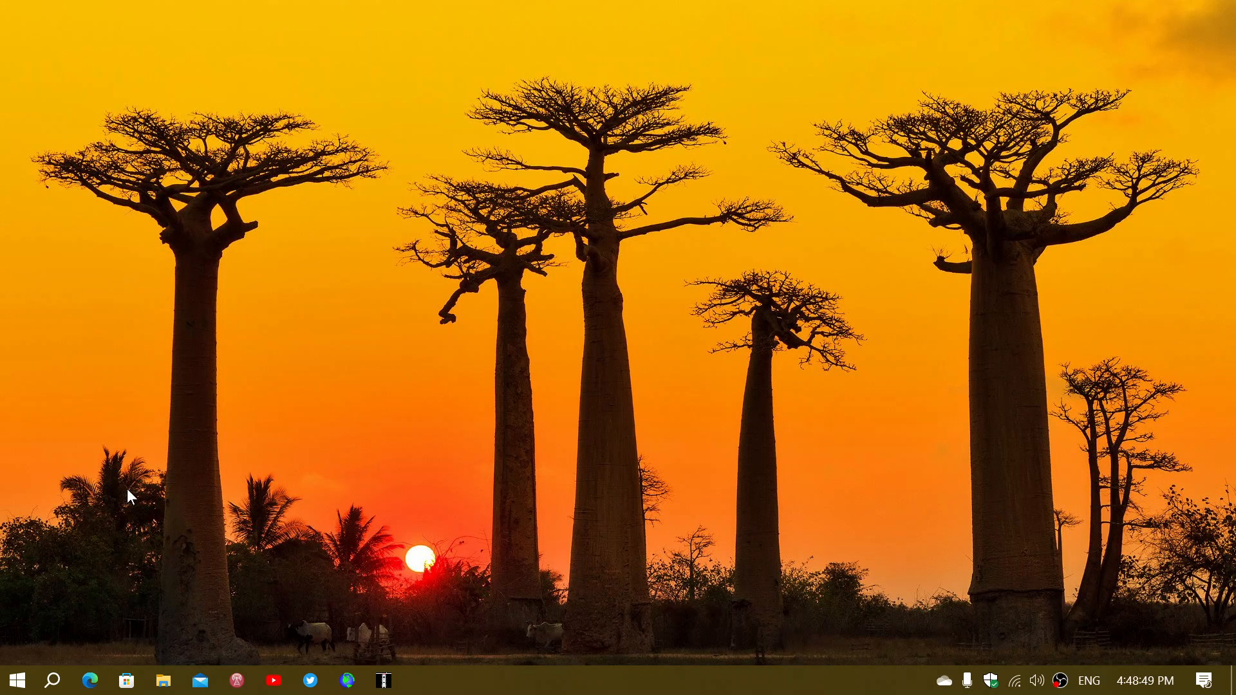